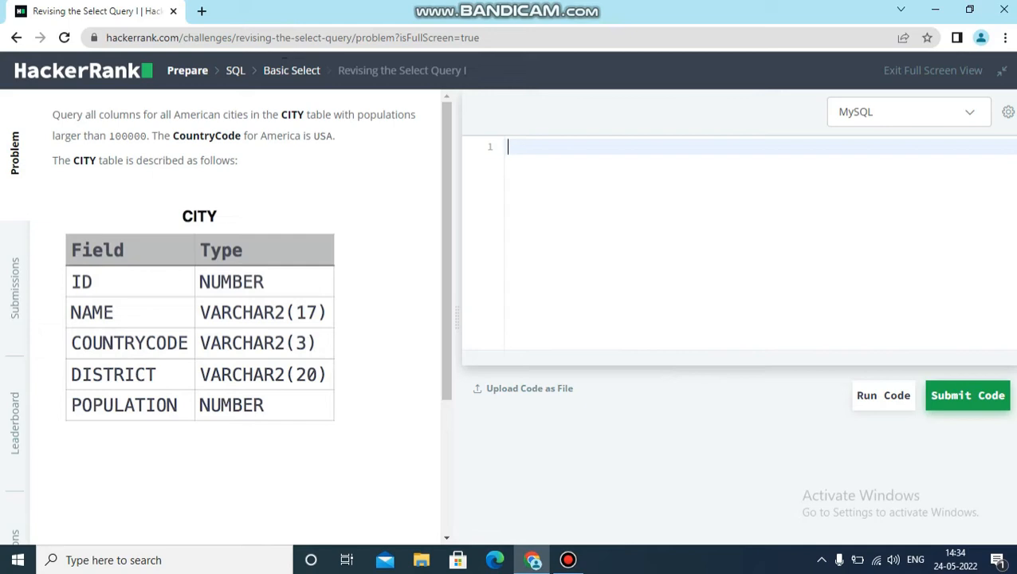
# - Highlight 'all columns for all American cities' in the task description
pyautogui.click(510, 147)
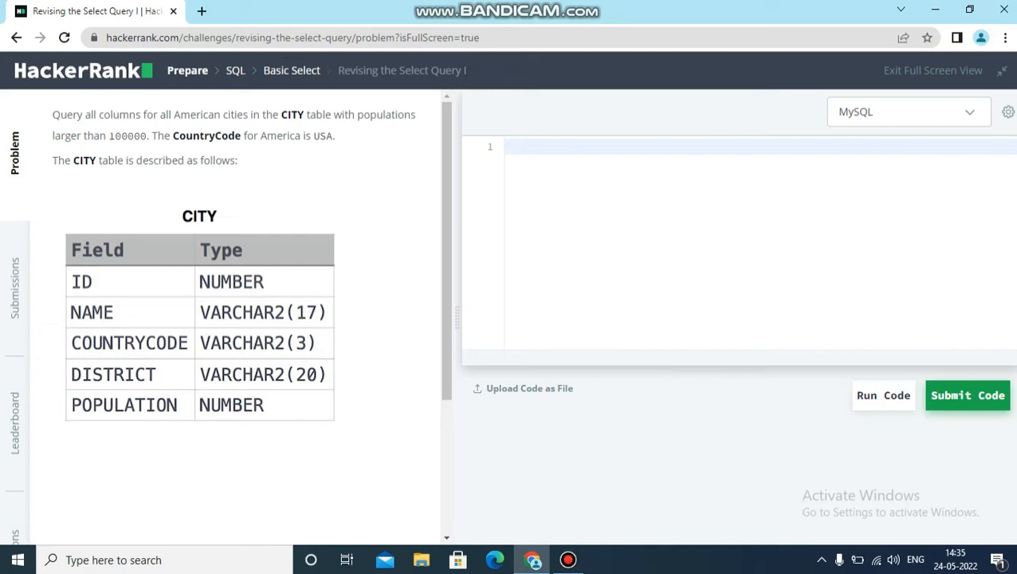
pyautogui.click(510, 147)
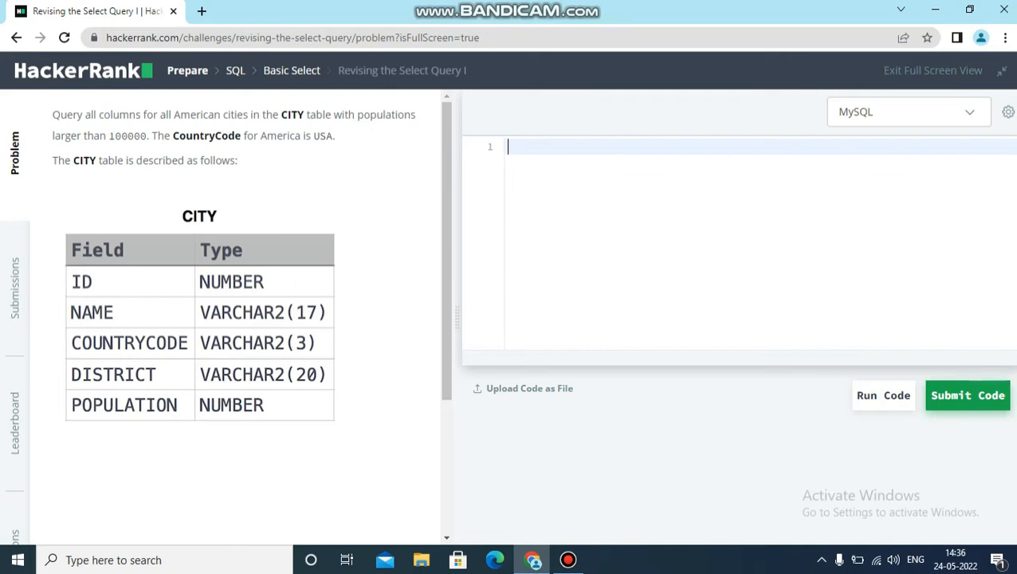
pyautogui.doubleClick(93, 114)
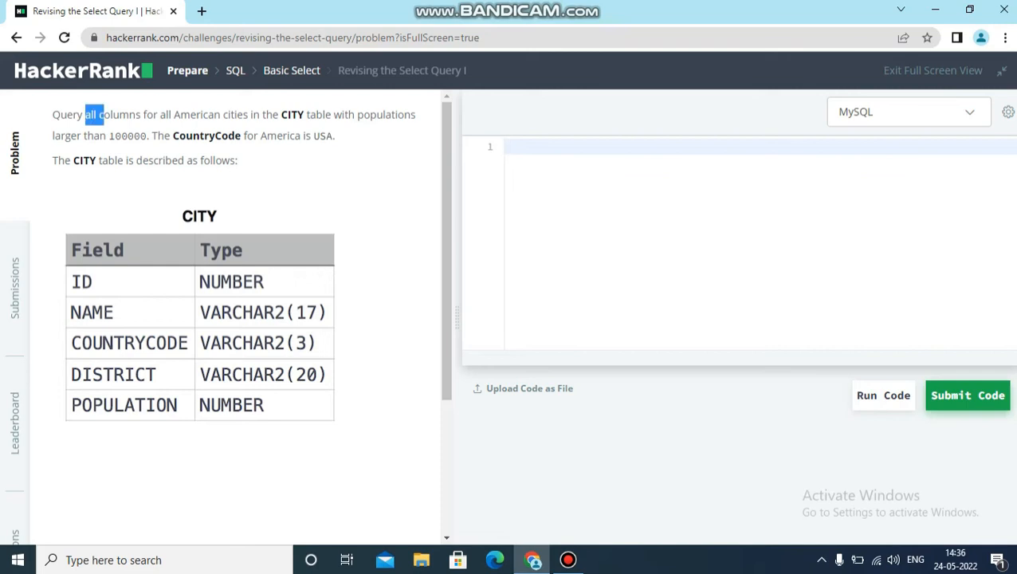
pyautogui.moveTo(96, 114); pyautogui.dragTo(230, 114)
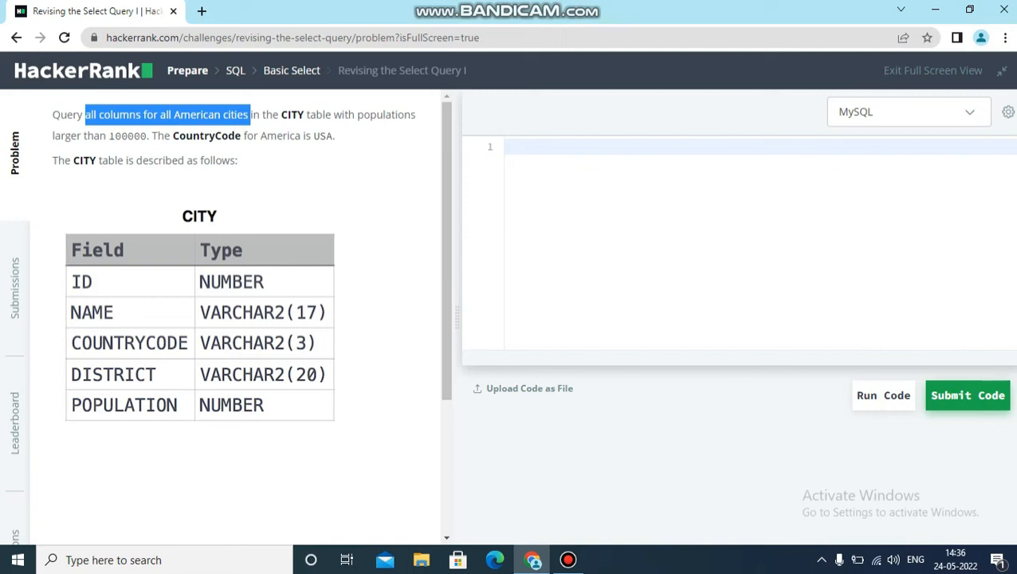
pyautogui.doubleClick(374, 114)
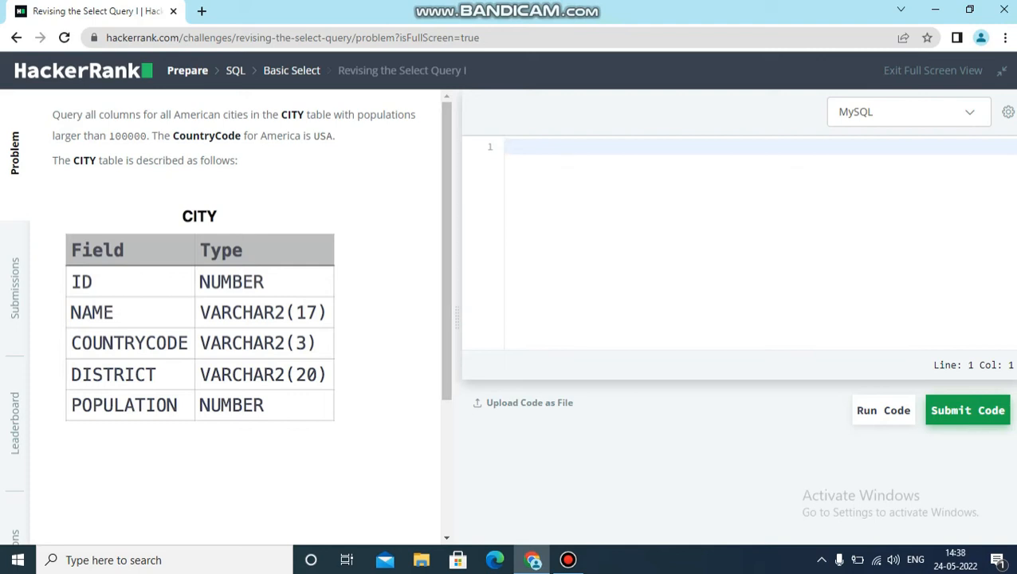
# - Write SELECT * FROM CITY on line 1 of the query editor
pyautogui.click(514, 147)
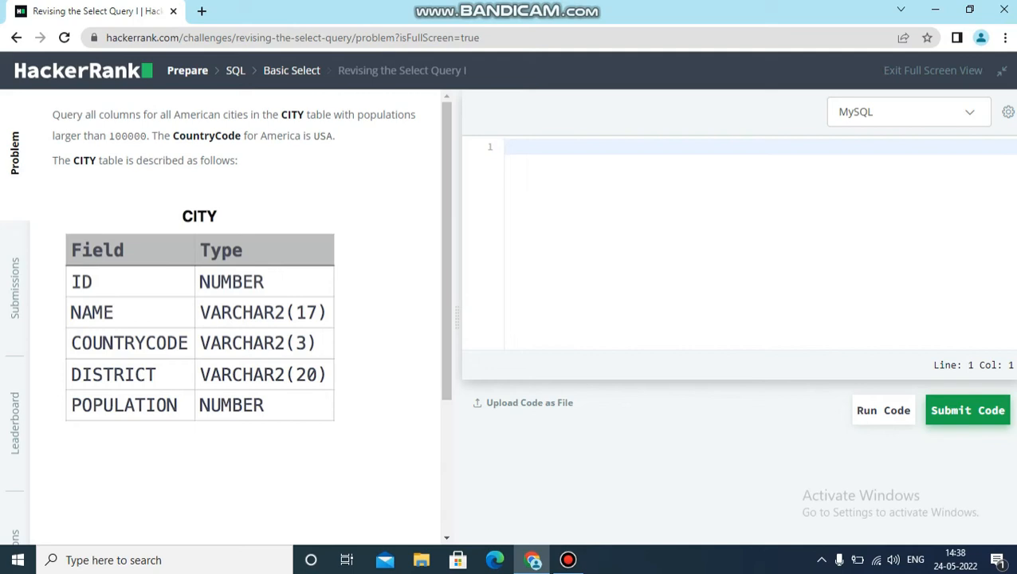
pyautogui.click(510, 147)
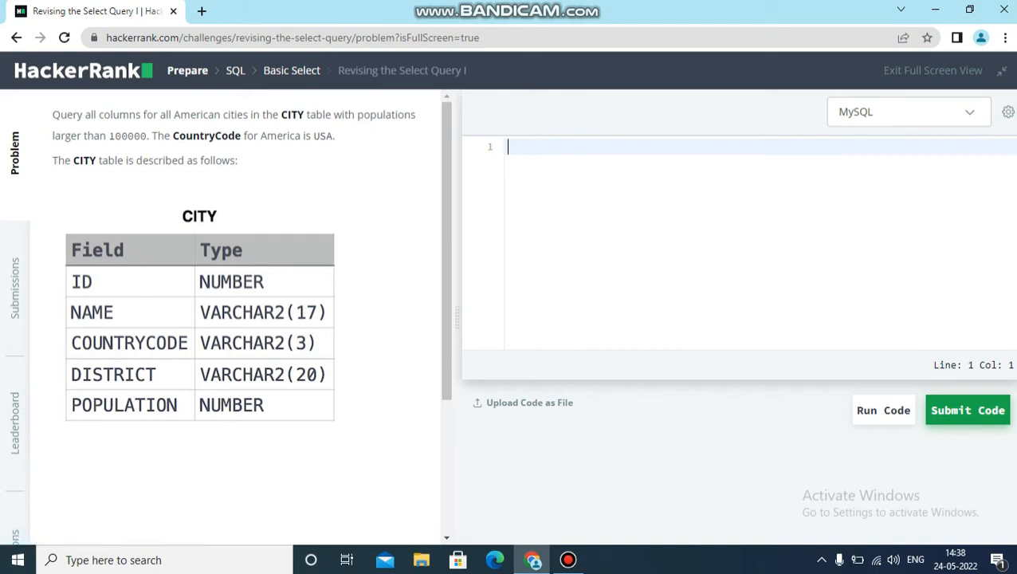
pyautogui.write('SE:')
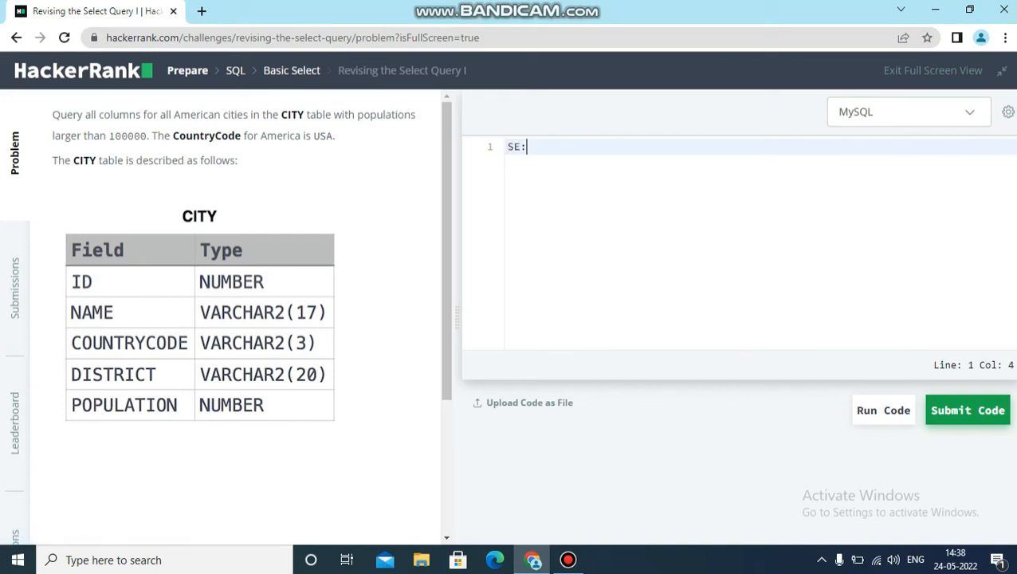
pyautogui.write('SELECT')
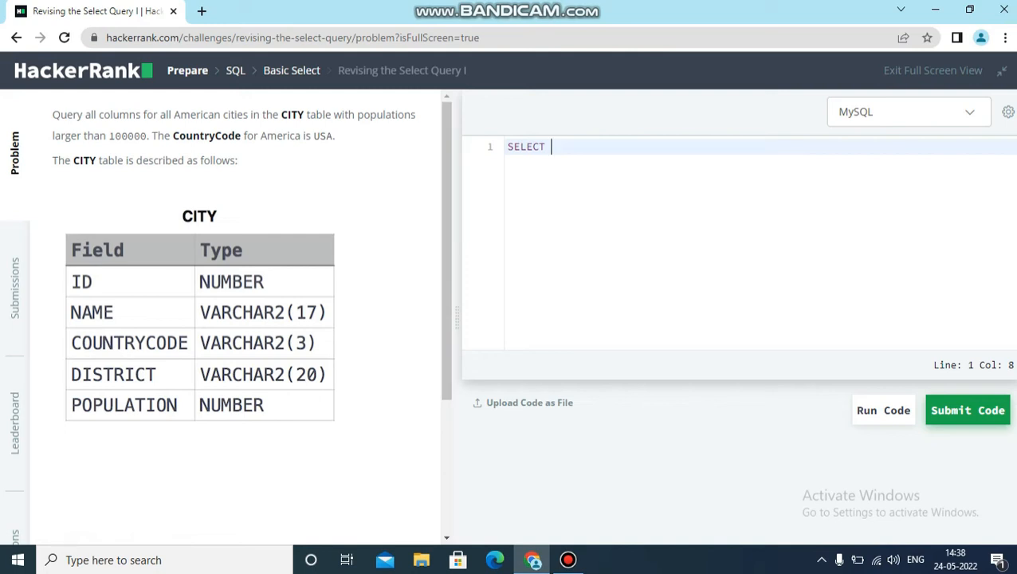
pyautogui.write('*')
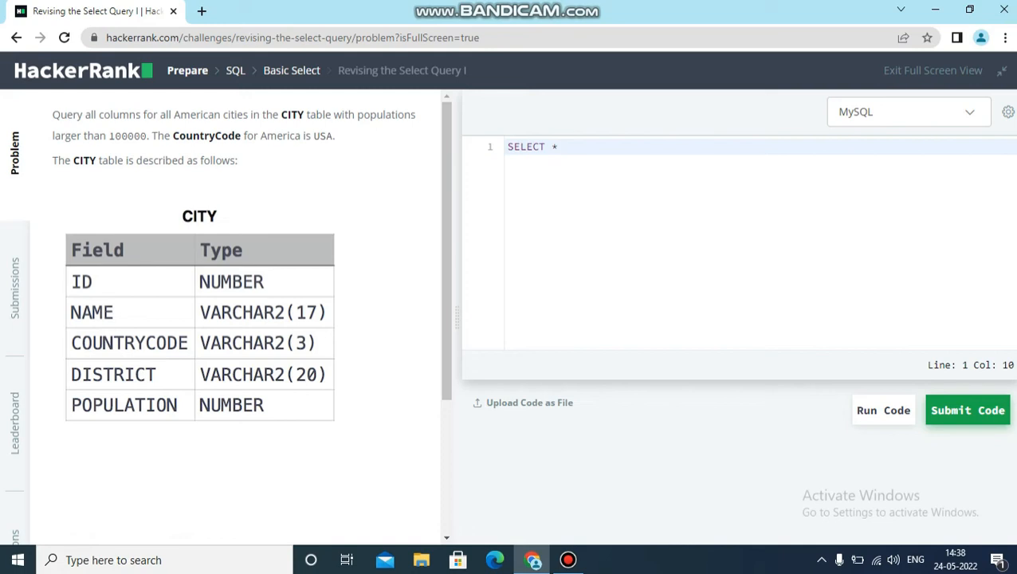
pyautogui.click(562, 146)
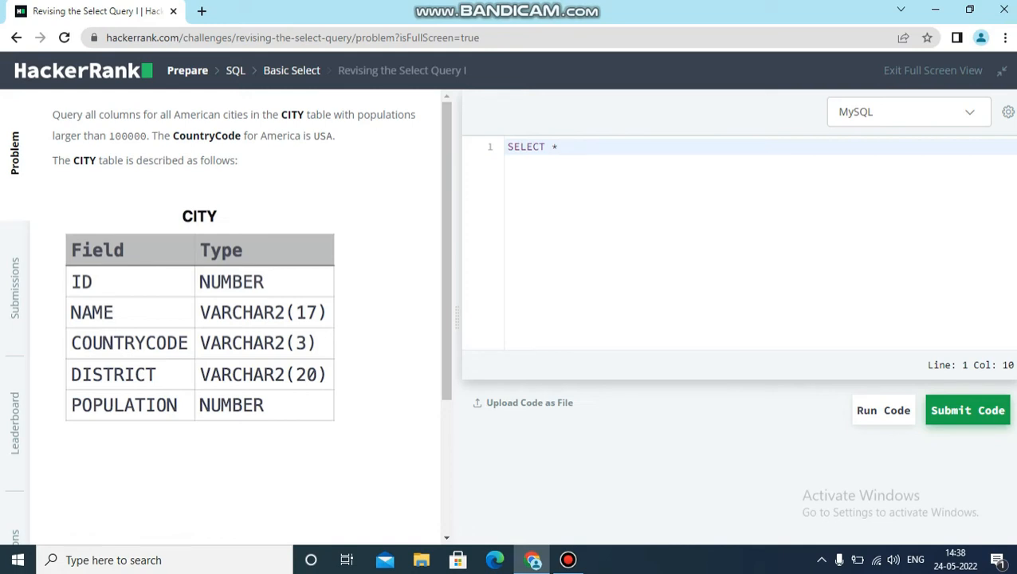
pyautogui.click(562, 147)
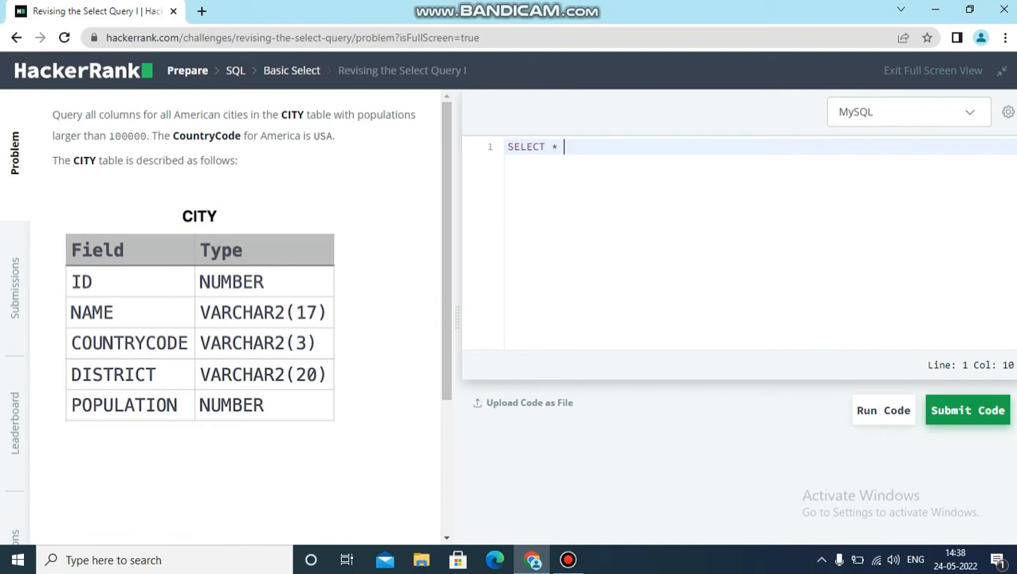
pyautogui.write('FROM<')
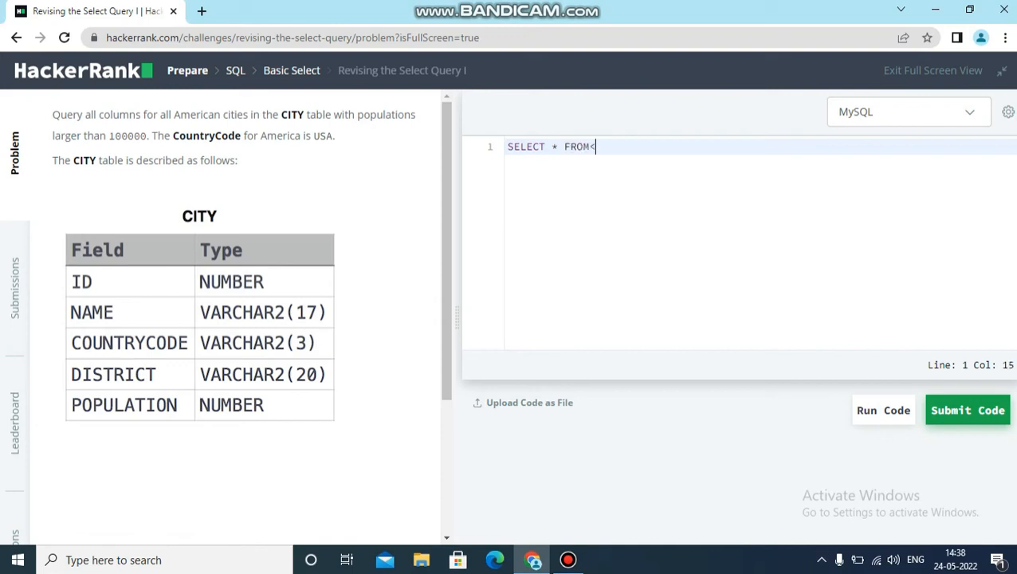
pyautogui.write('CITY')
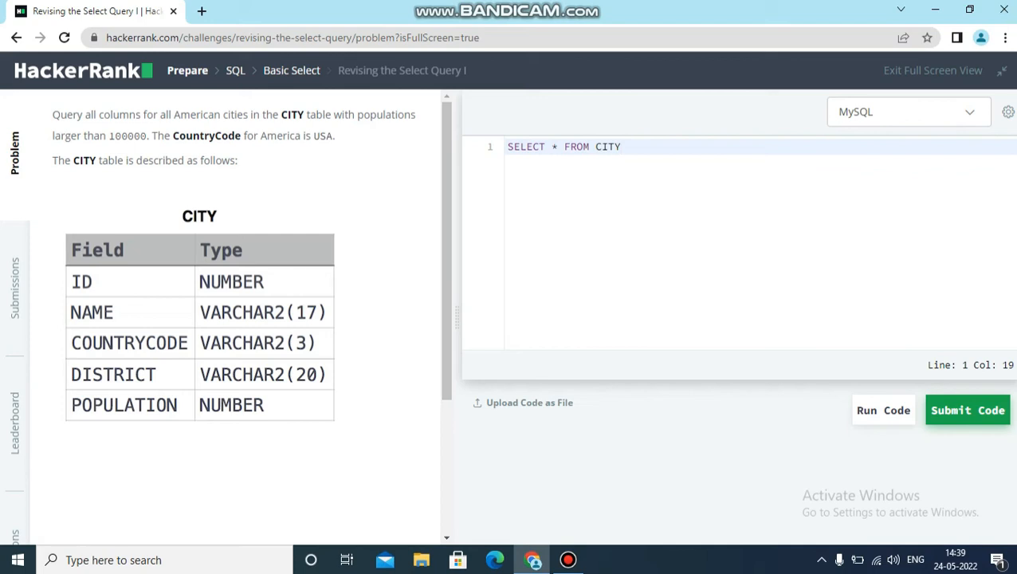
# - Add WHERE Population > 100000 on line 2, fixing the misspelled column name
pyautogui.press('Enter')
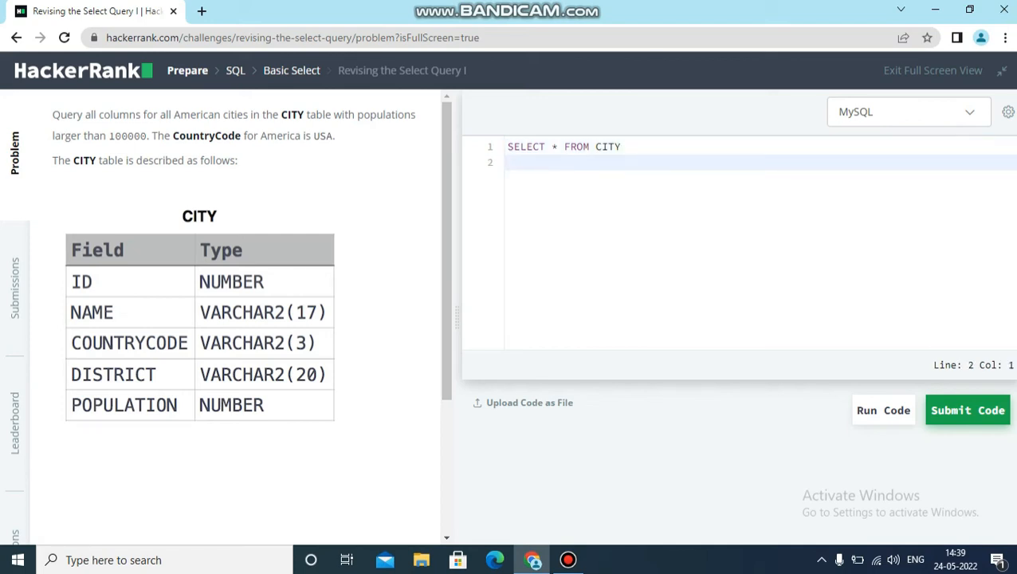
pyautogui.write('WHE')
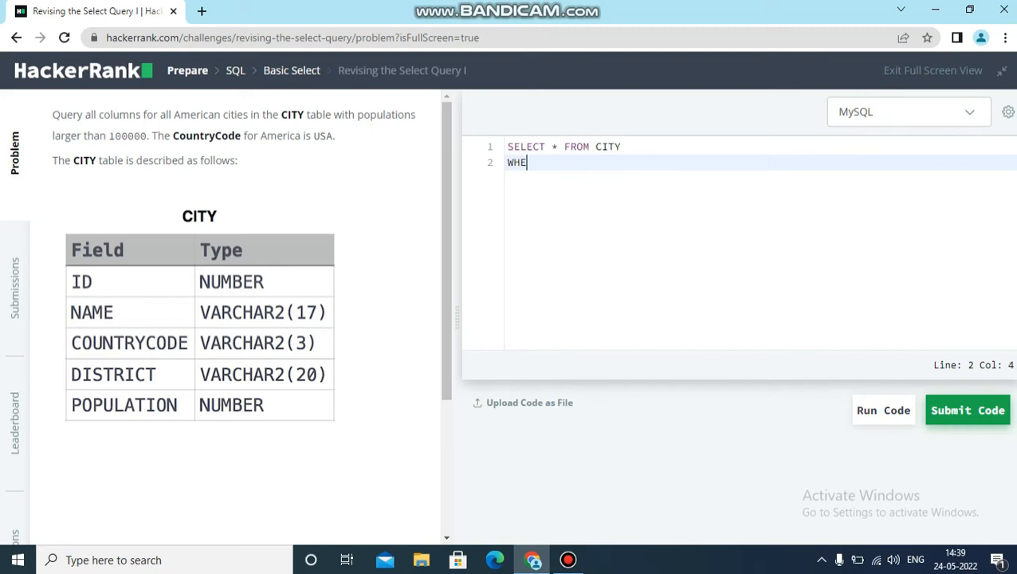
pyautogui.write('RE')
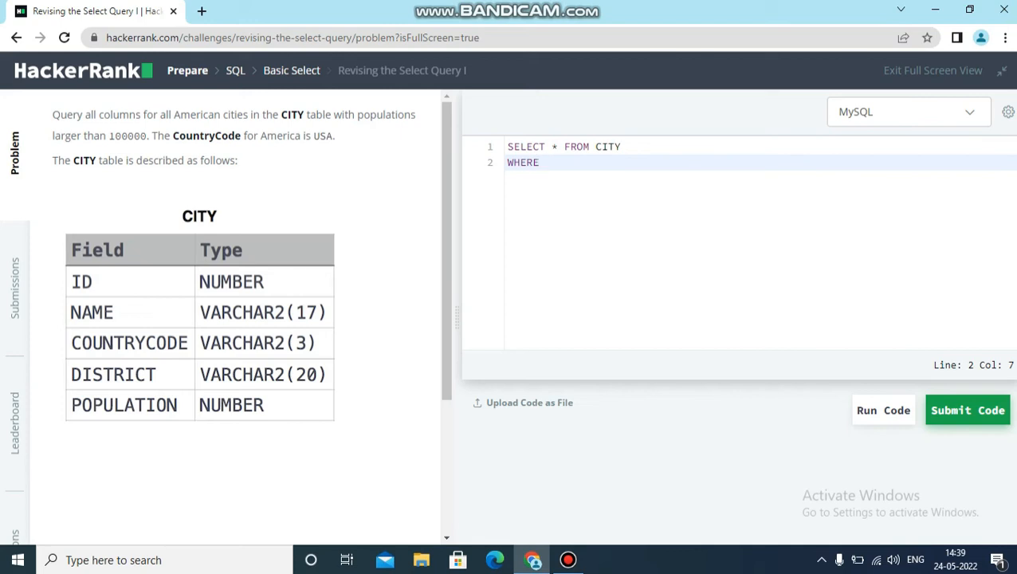
pyautogui.write('PO')
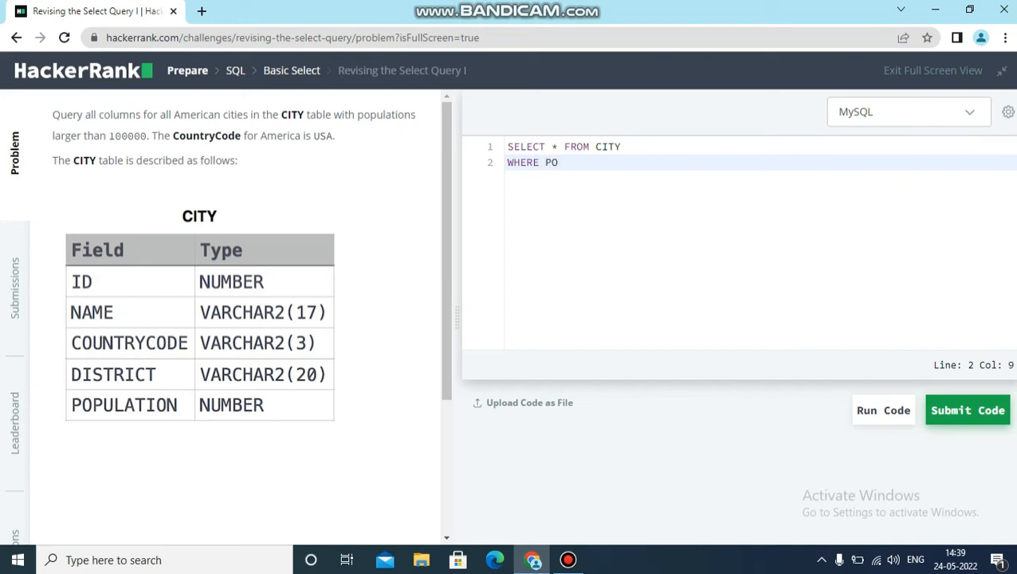
pyautogui.write('pulation')
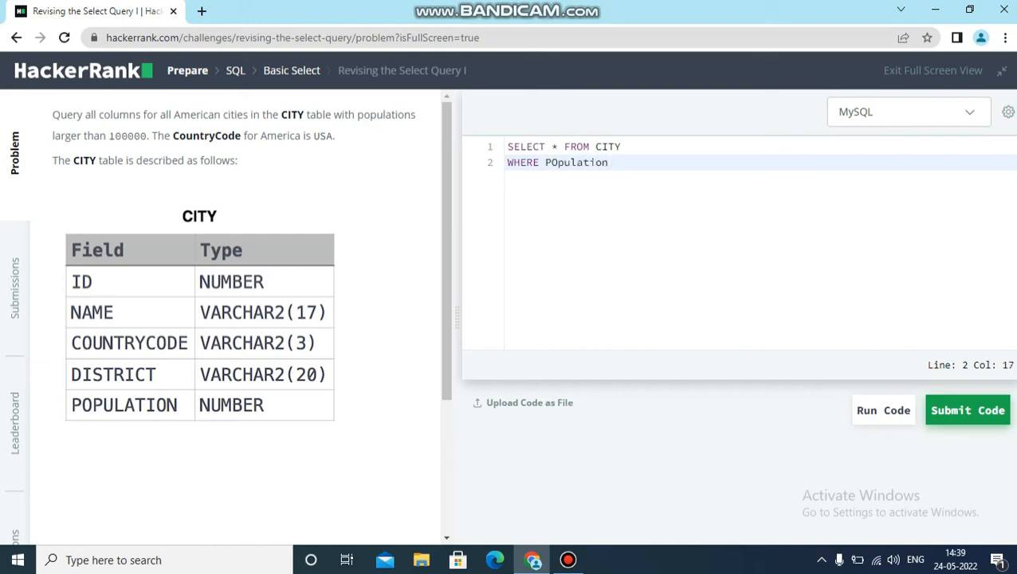
pyautogui.press('BackSpace')
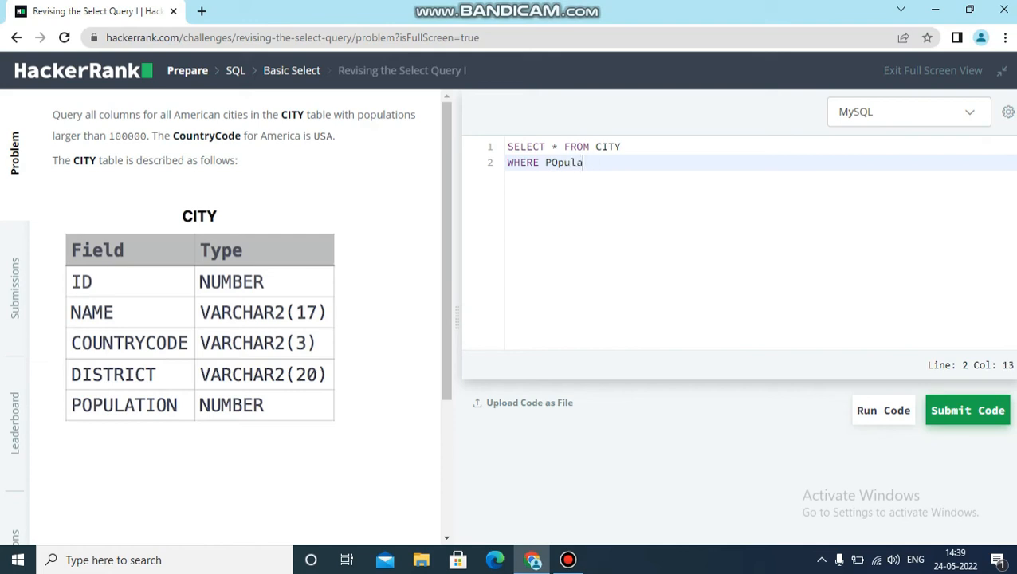
pyautogui.press('BackSpace')
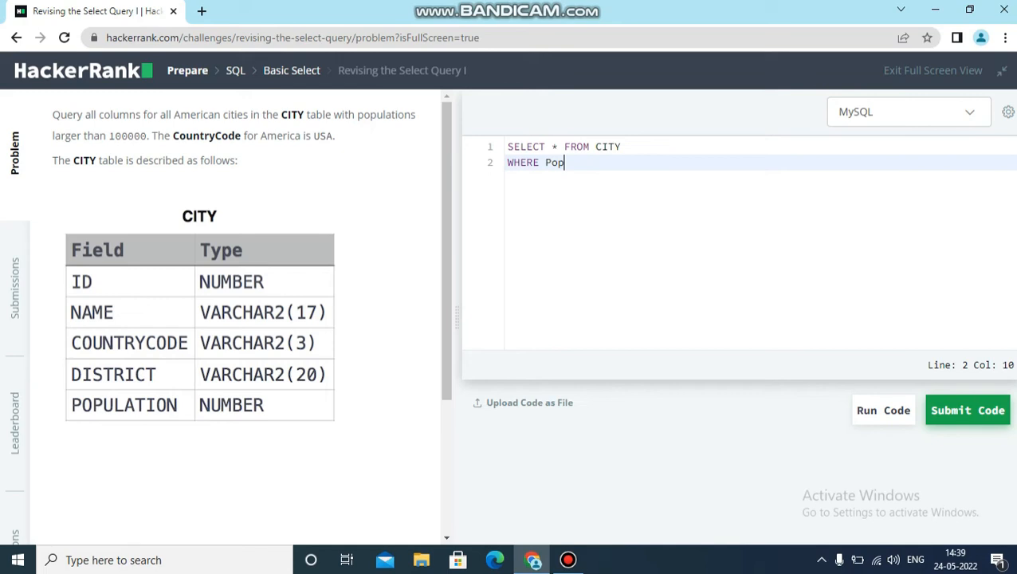
pyautogui.write('ulation')
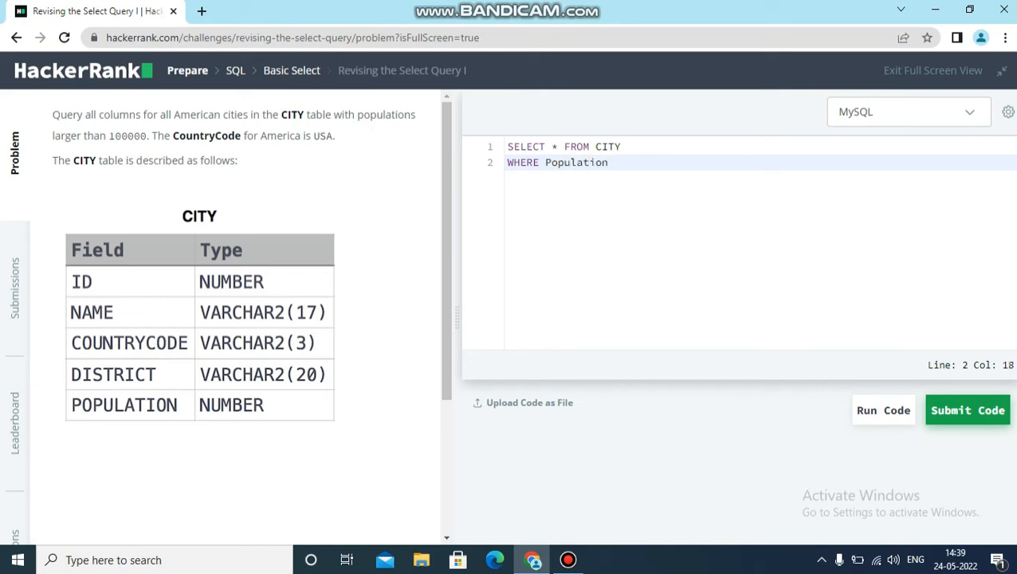
pyautogui.write('>')
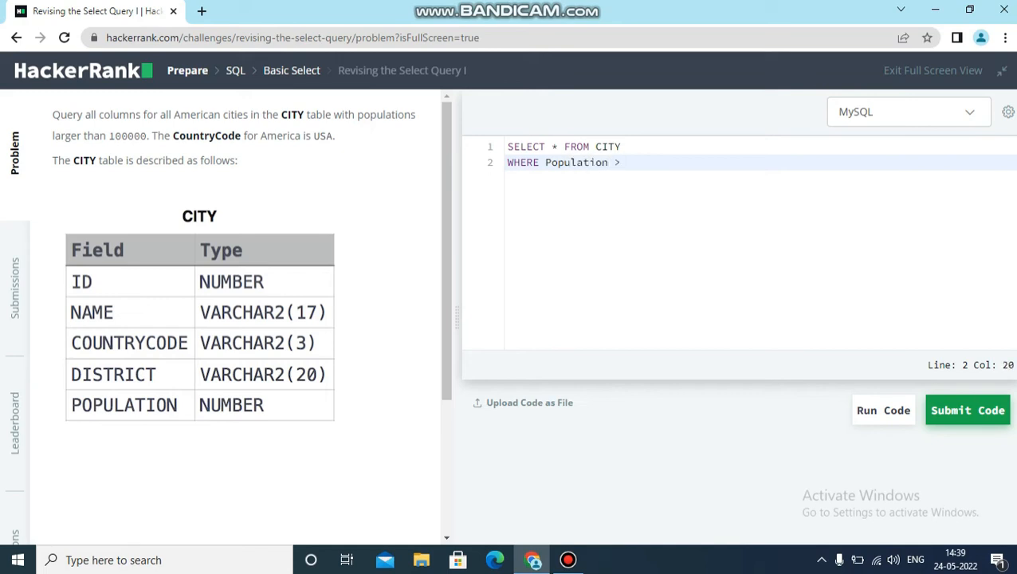
pyautogui.write('100000')
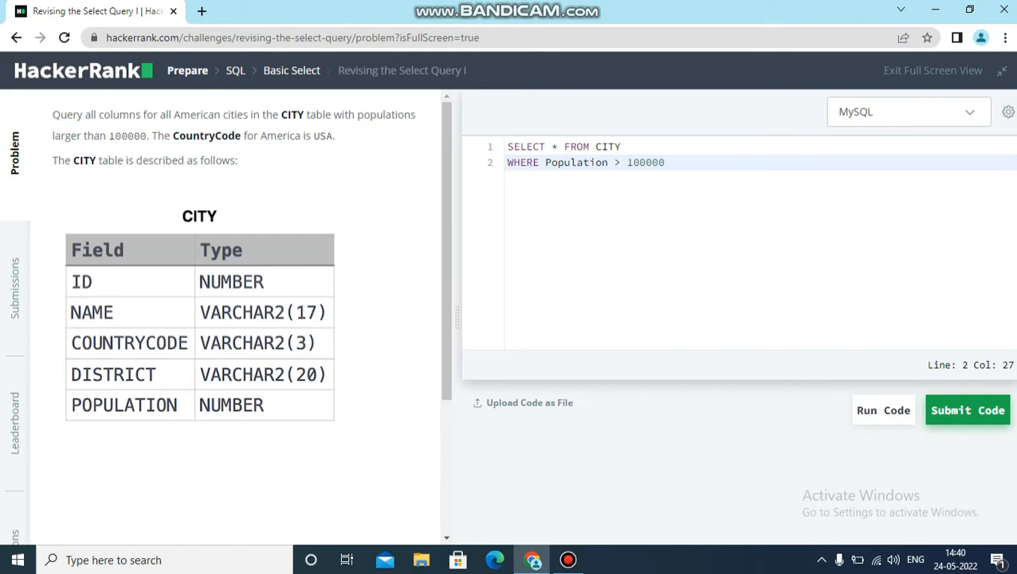
# - Append AND Countrycode = 'USA' after the population condition
pyautogui.write('A')
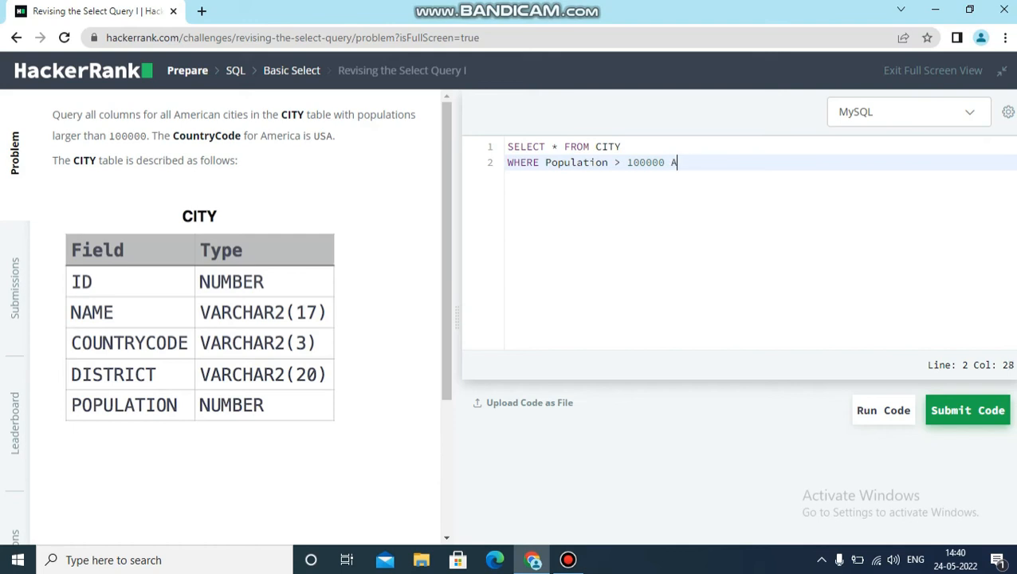
pyautogui.write('ND')
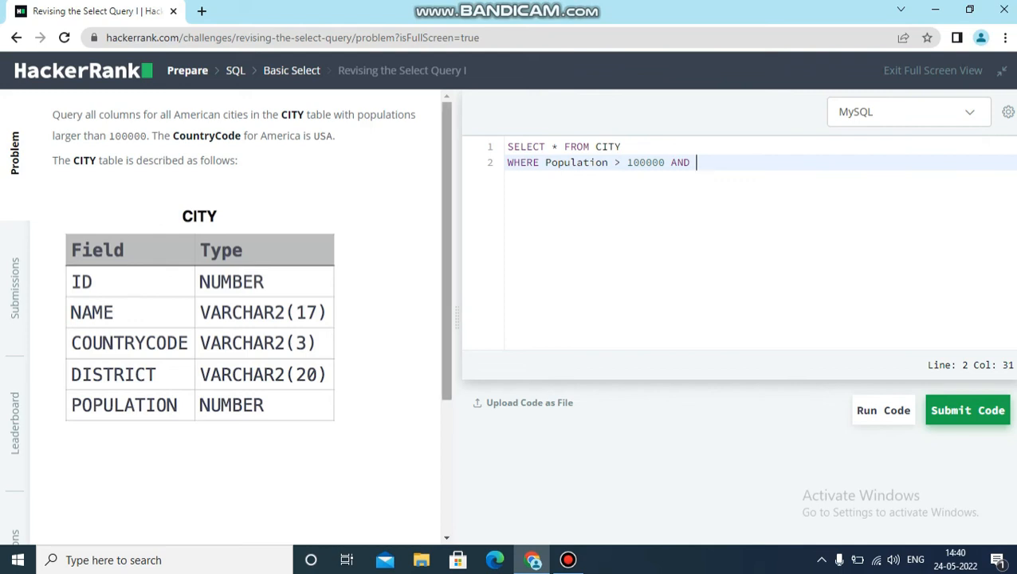
pyautogui.write('COUNT')
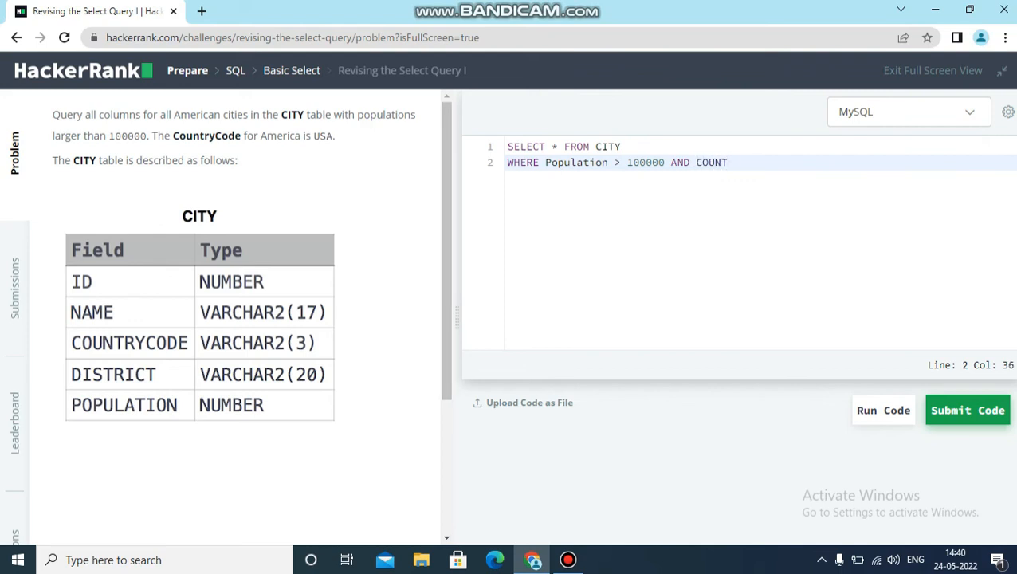
pyautogui.write('Countr')
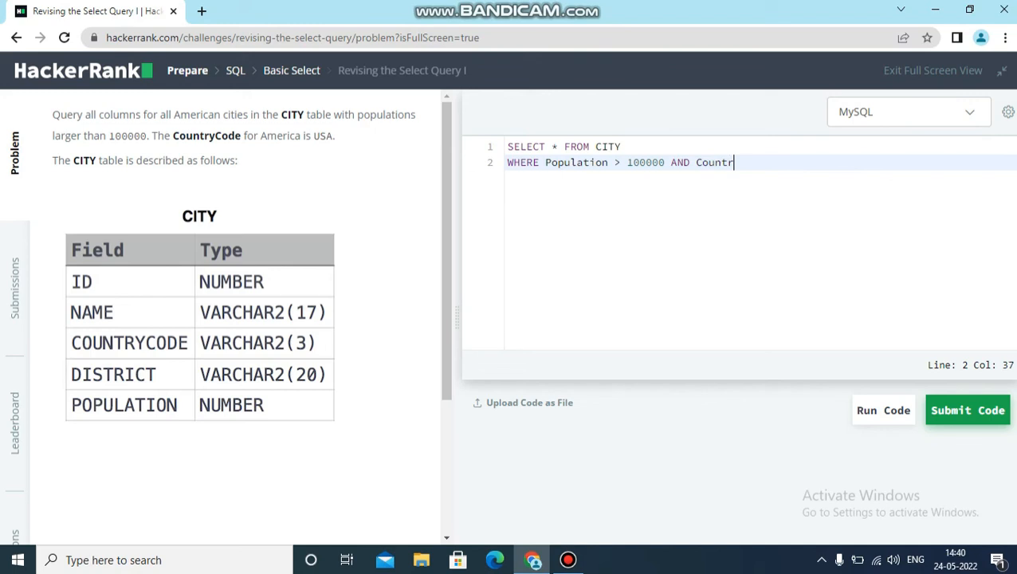
pyautogui.write('ycode =')
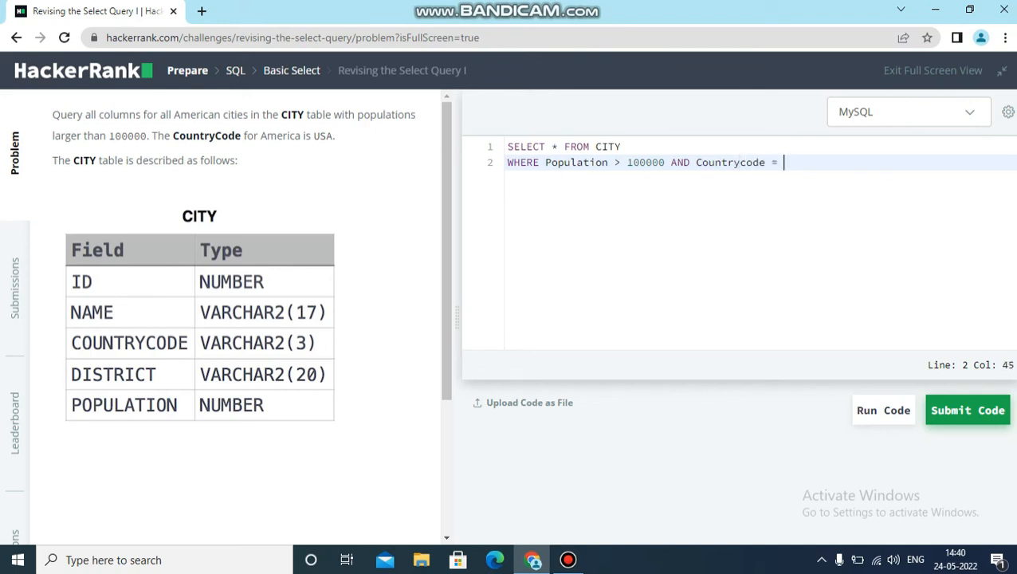
pyautogui.write("'US'")
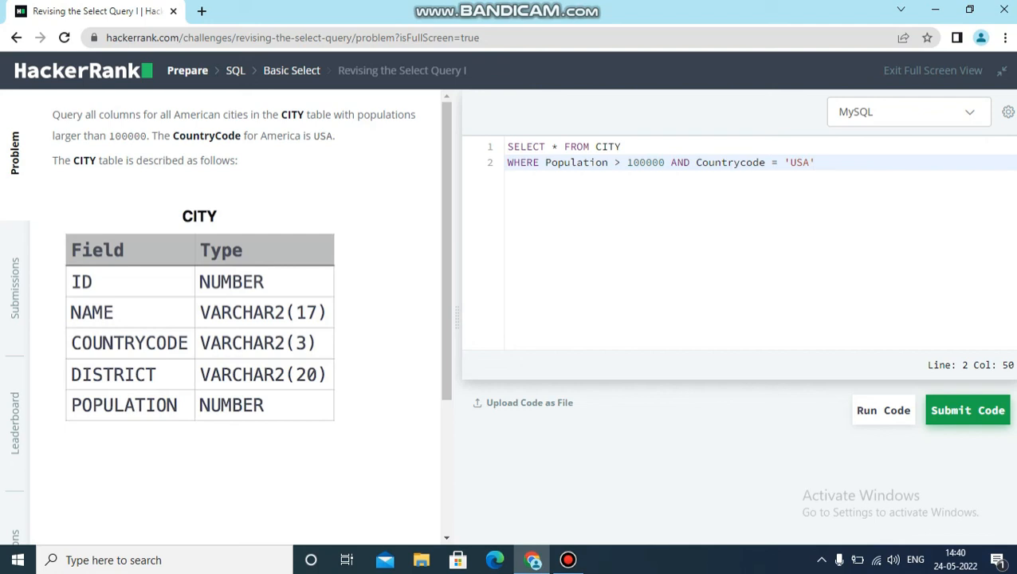
pyautogui.click(621, 147)
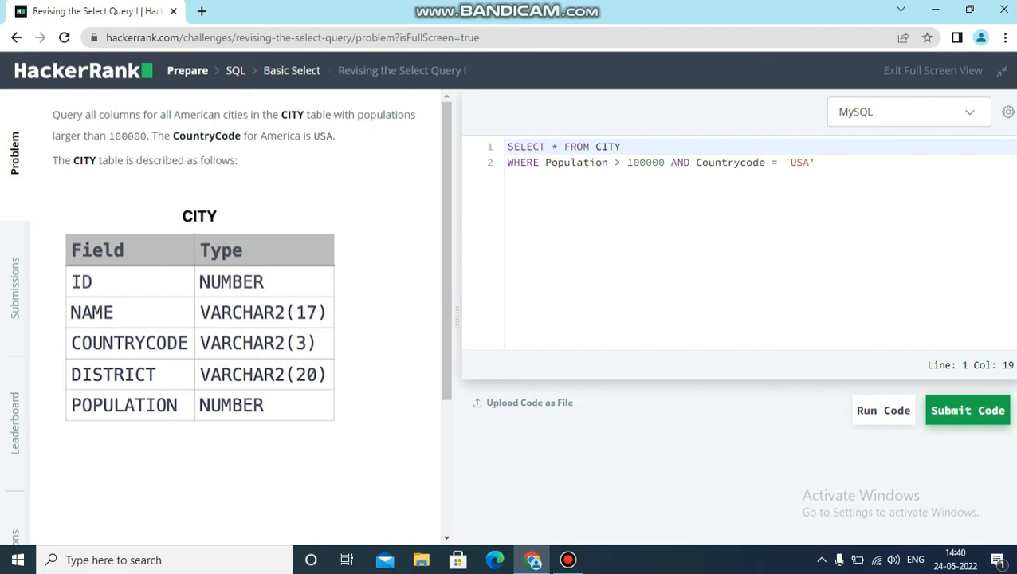
# - Run the query against the sample test case, then submit it
pyautogui.click(622, 146)
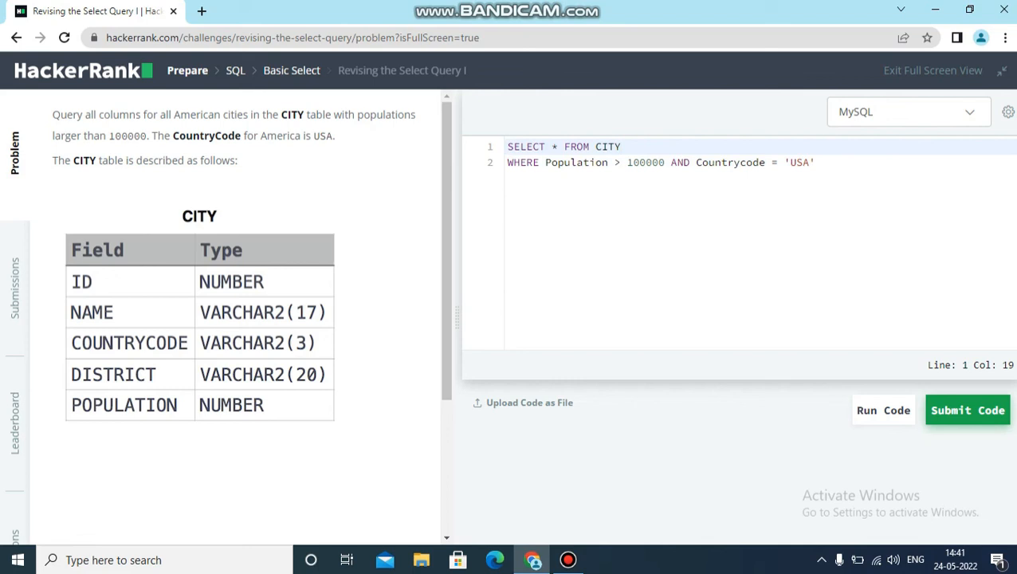
pyautogui.click(967, 410)
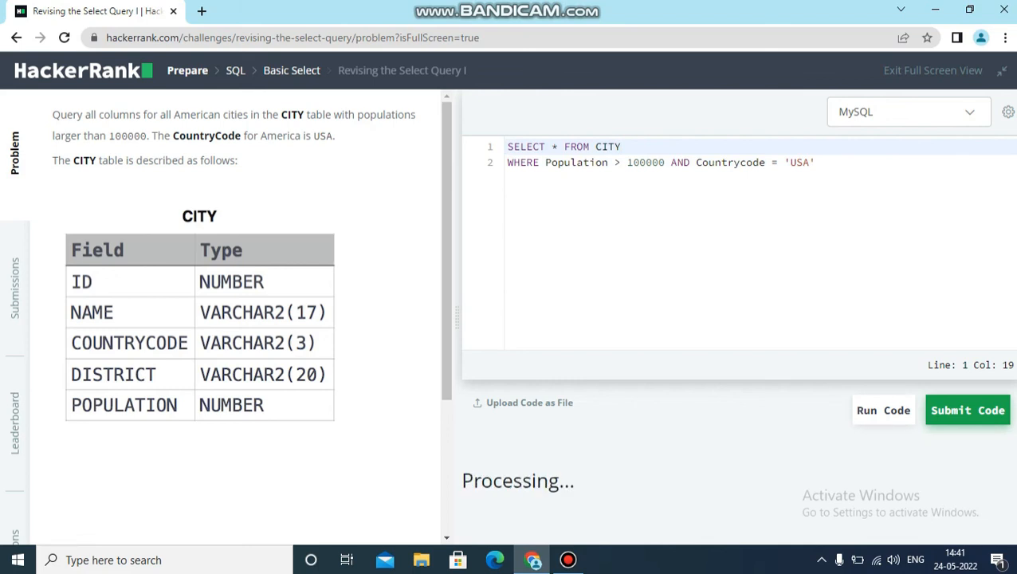
pyautogui.click(883, 409)
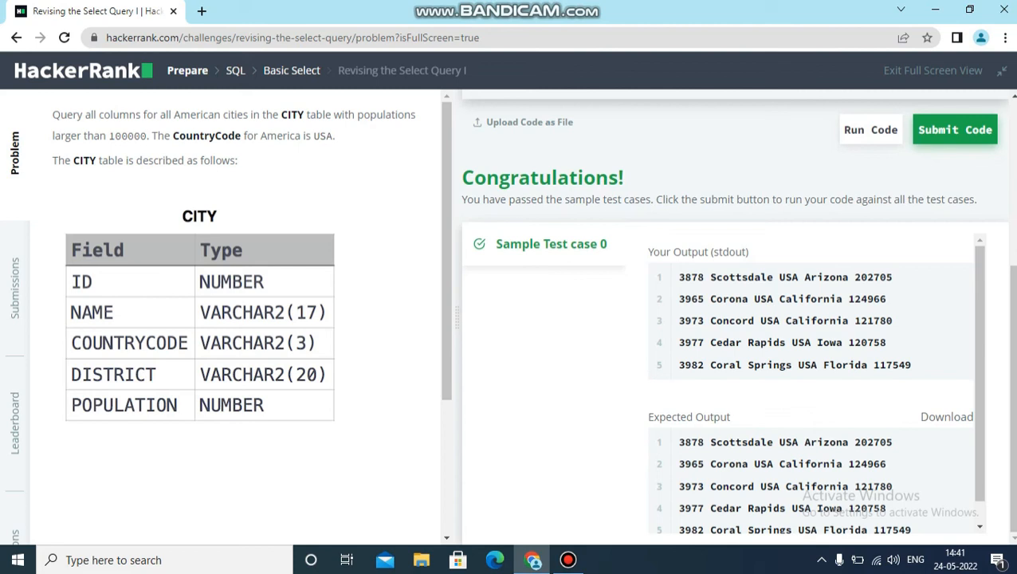
pyautogui.click(954, 130)
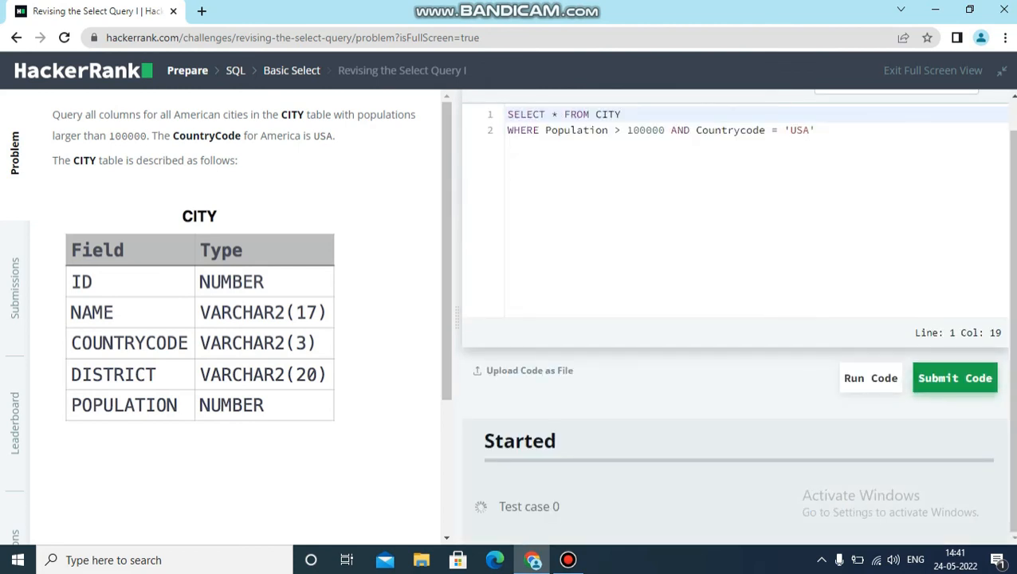
# - Finish the full submission until the challenge is marked solved
pyautogui.click(954, 378)
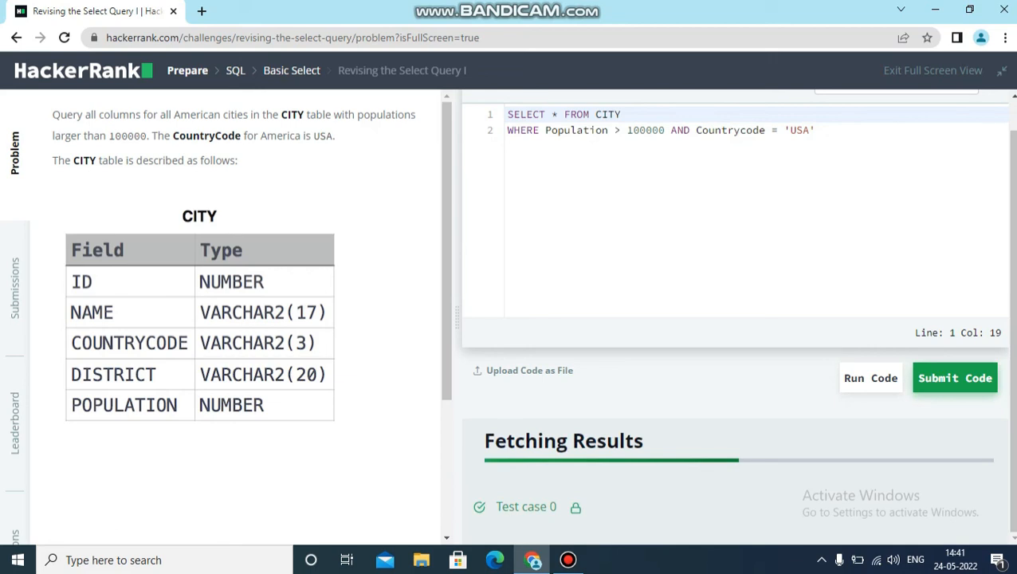
pyautogui.moveTo(576, 507)
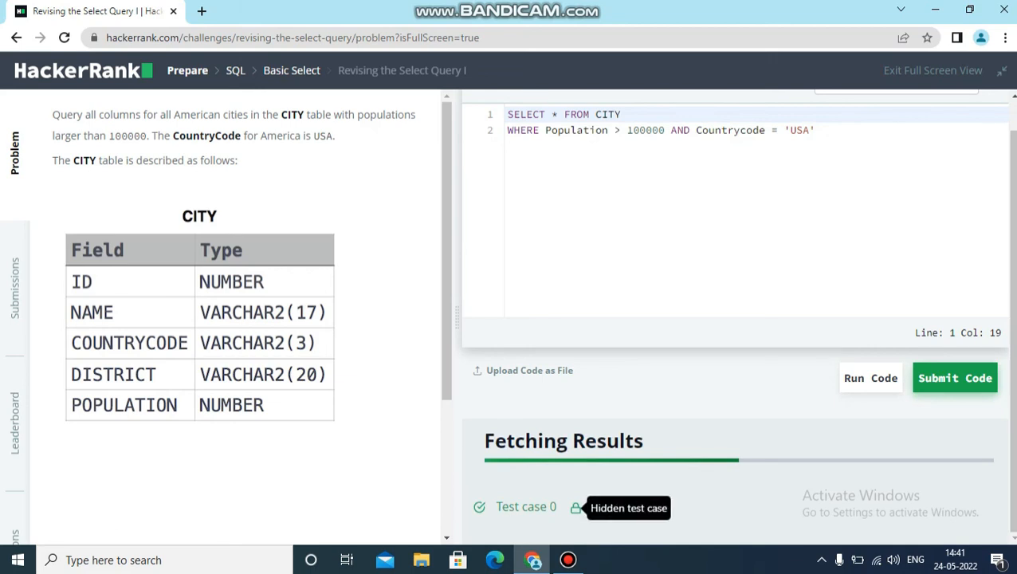
pyautogui.click(954, 377)
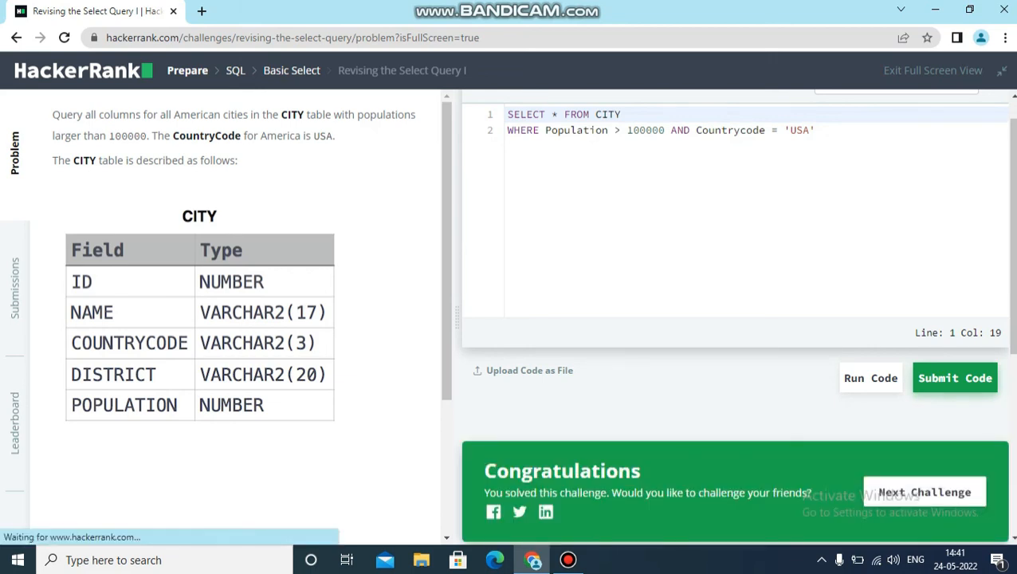